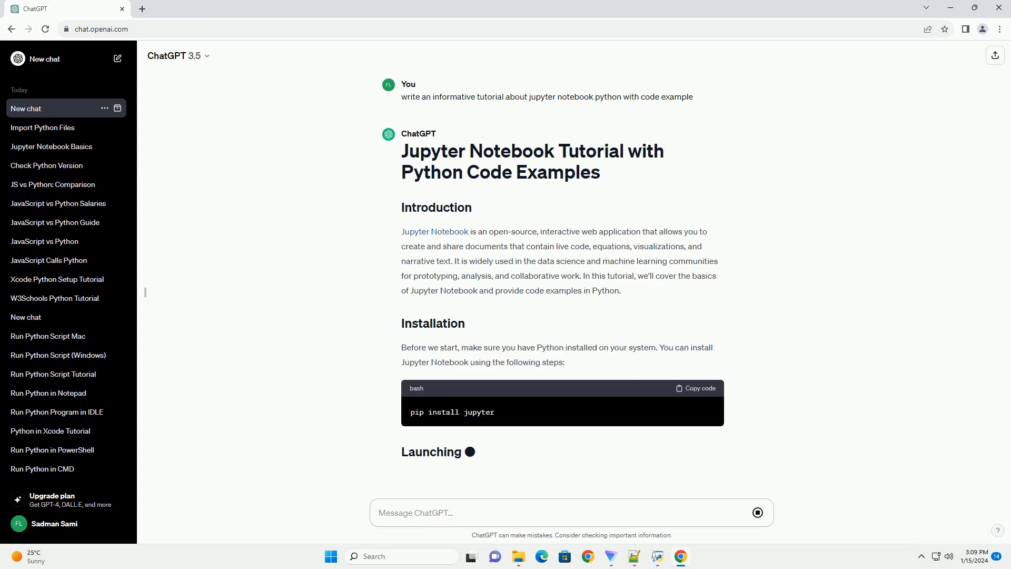
Step: Scroll down through the streaming tutorial from introduction and installation to the start of Magic Commands
{"action": "scroll", "scroll_direction": "down", "scroll_amount": 3}
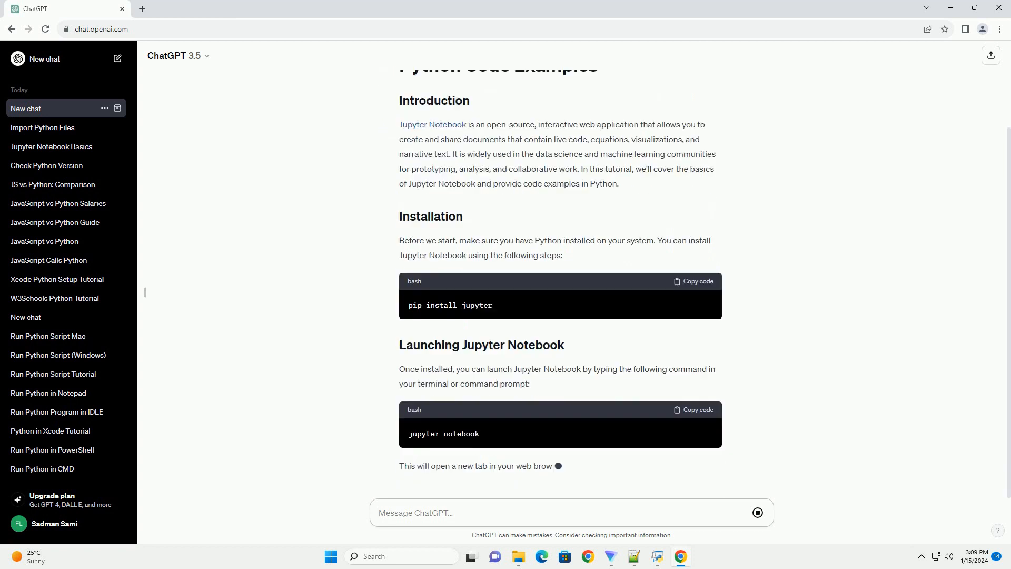
{"action": "scroll", "scroll_direction": "down", "scroll_amount": 3}
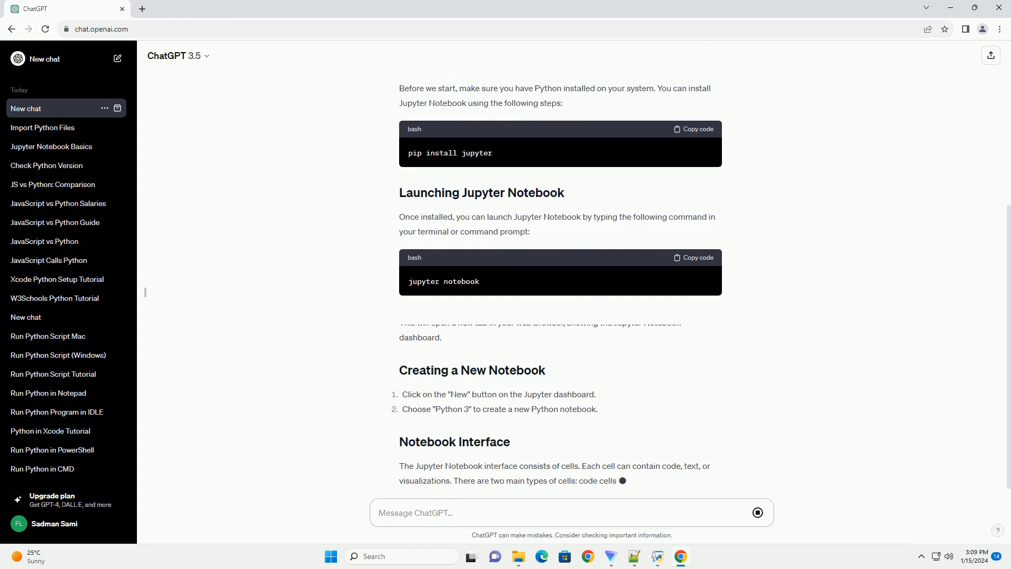
{"action": "scroll", "scroll_direction": "down", "scroll_amount": 3}
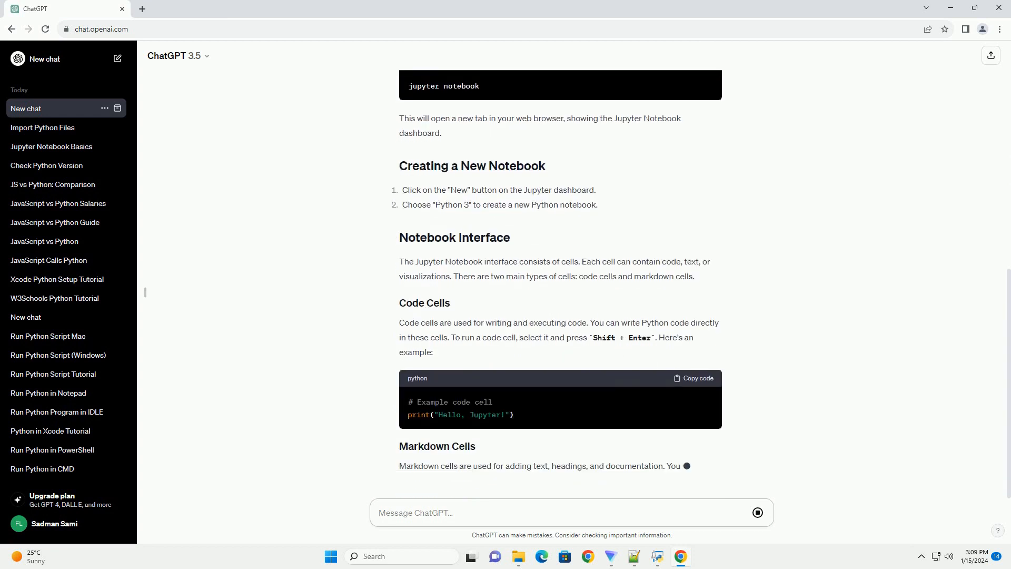
{"action": "scroll", "scroll_direction": "down", "scroll_amount": 3}
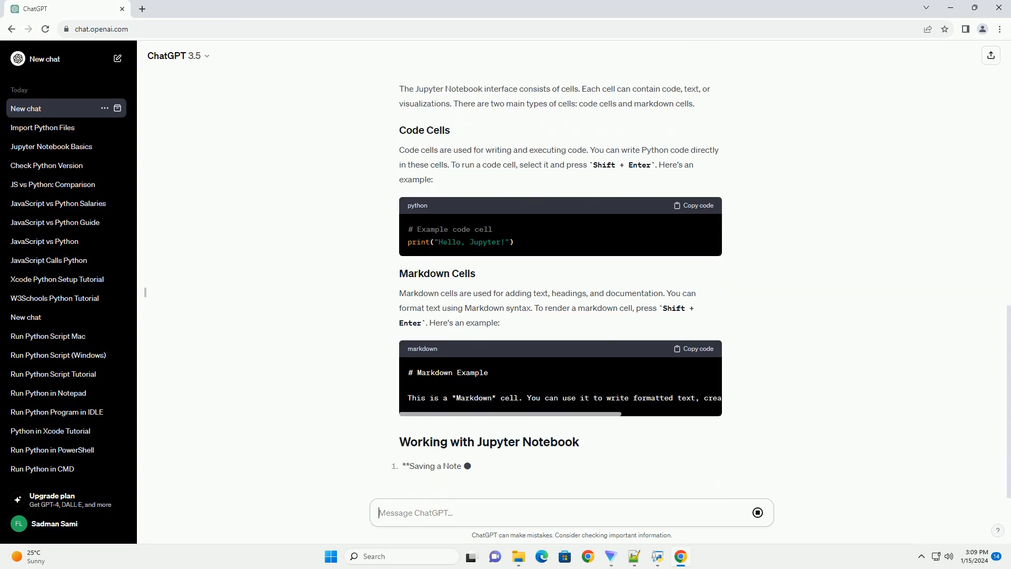
{"action": "scroll", "scroll_direction": "down", "scroll_amount": 3}
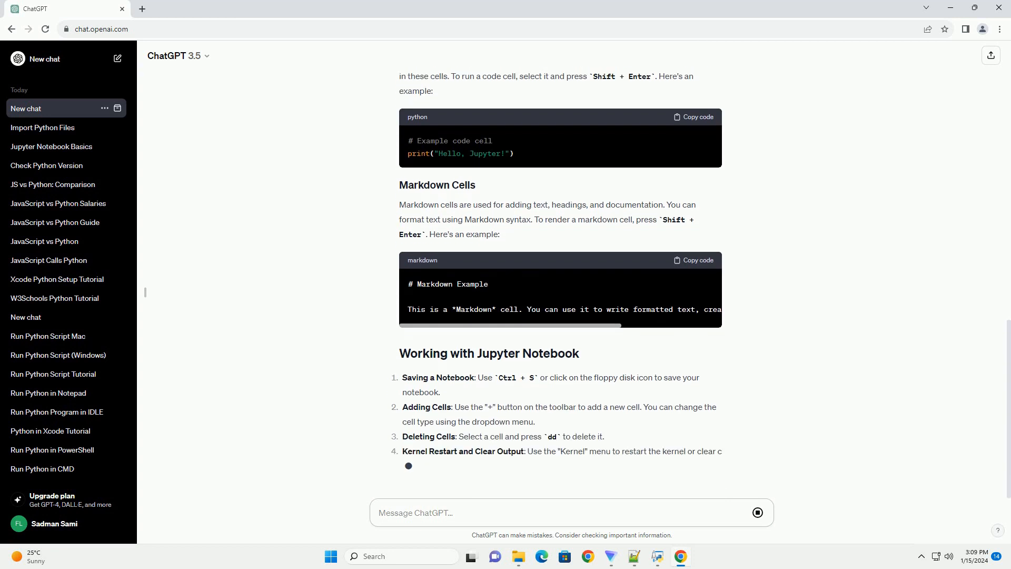
{"action": "scroll", "scroll_direction": "down", "scroll_amount": 3}
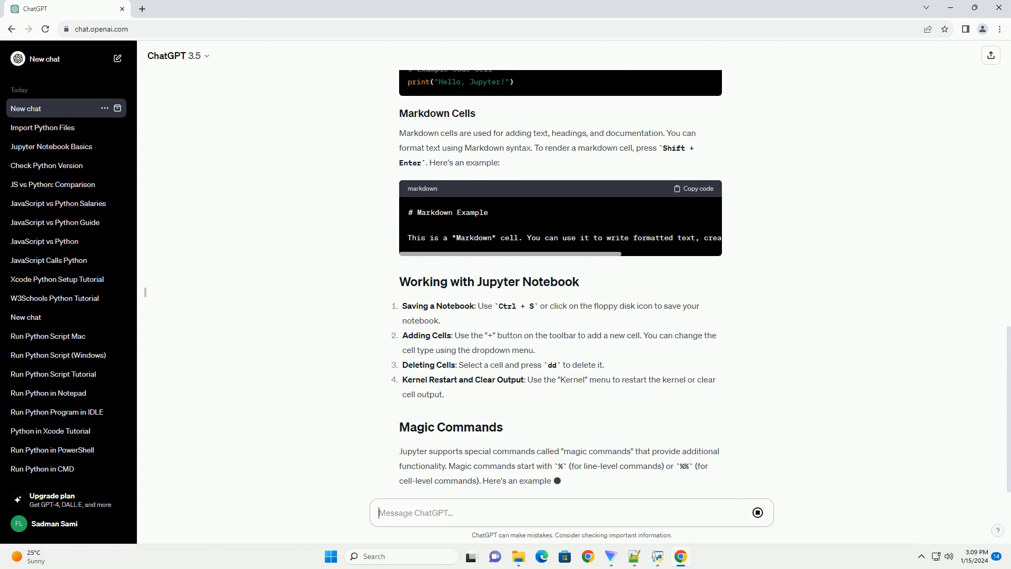
{"action": "scroll", "scroll_direction": "down", "scroll_amount": 3}
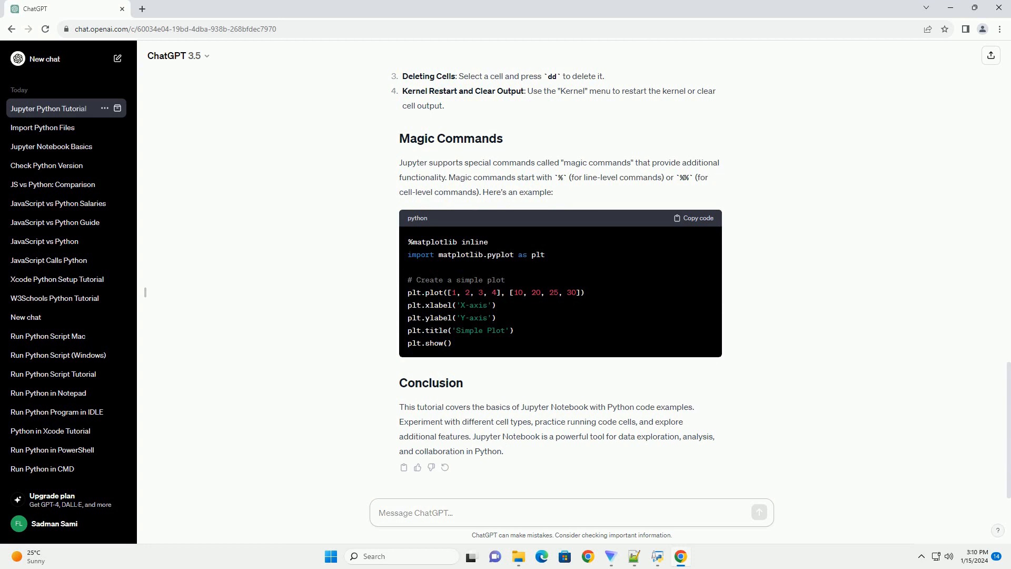
{"action": "left_click", "coordinate": [570, 512]}
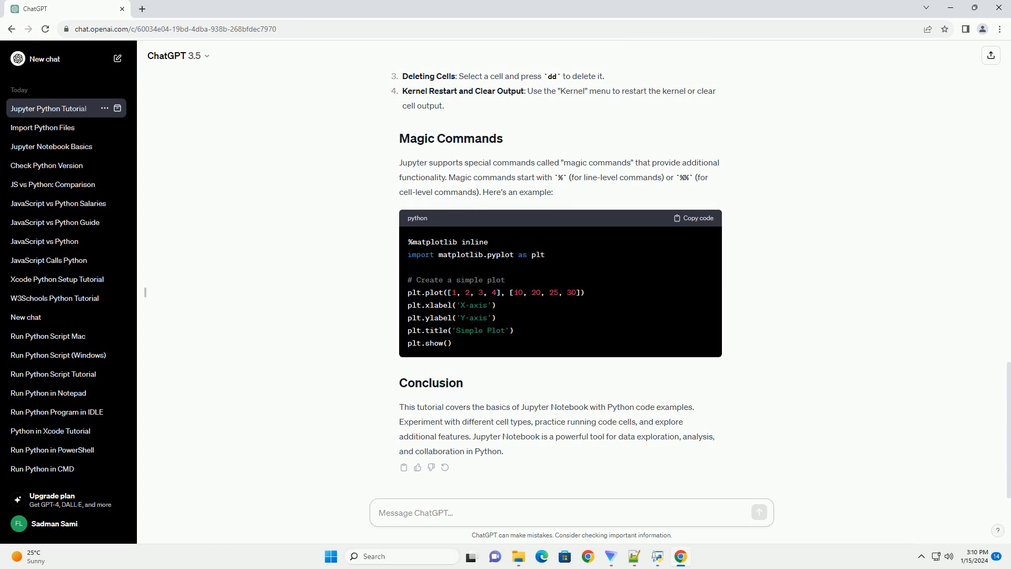
{"action": "left_click", "coordinate": [567, 512]}
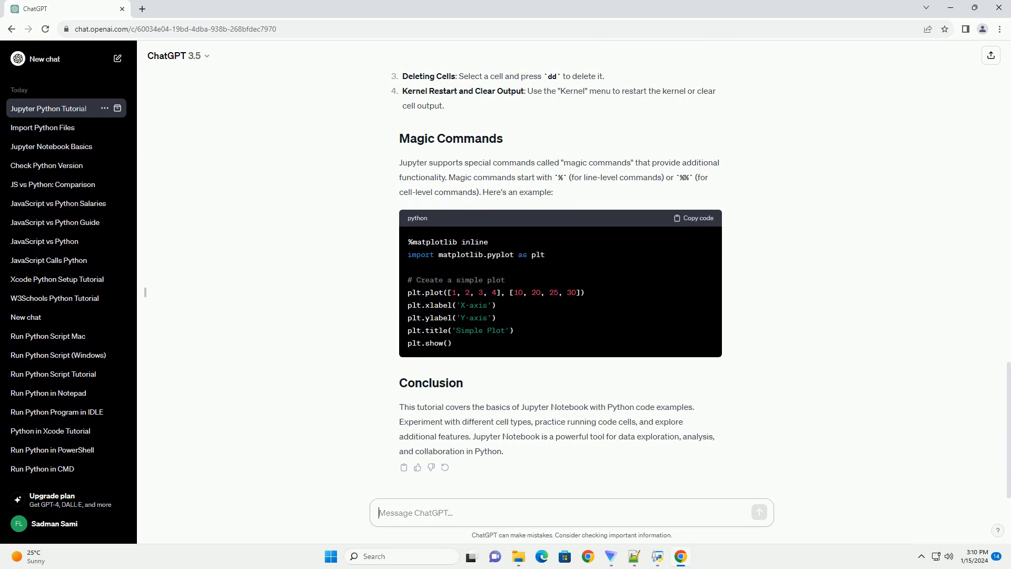
{"action": "left_click", "coordinate": [413, 512]}
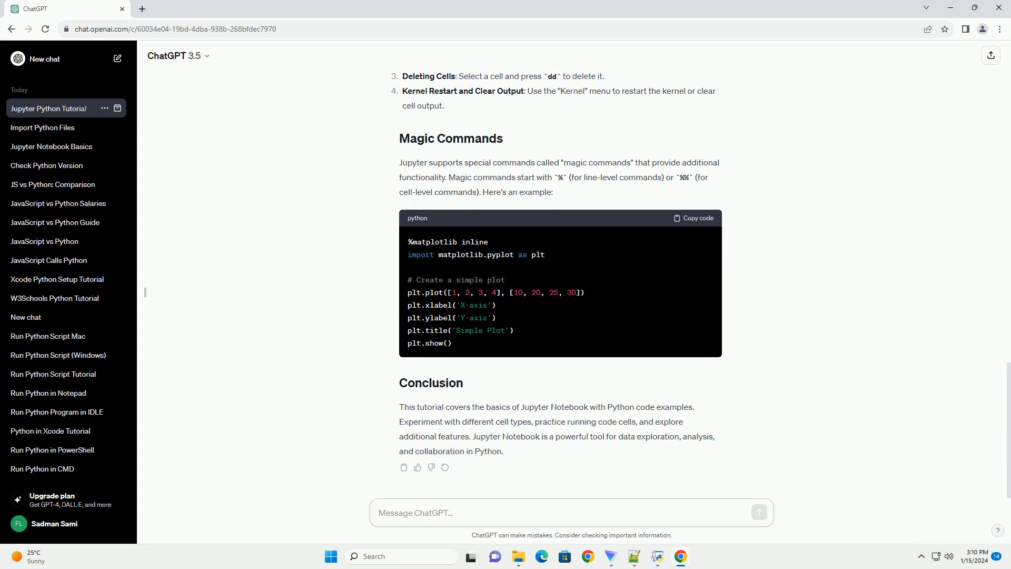
{"action": "left_click", "coordinate": [571, 513]}
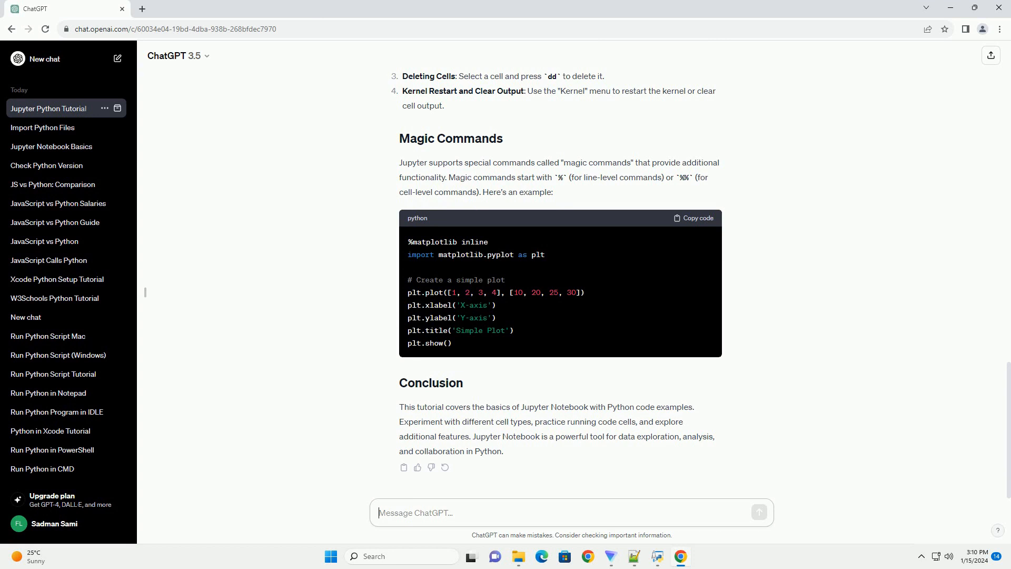